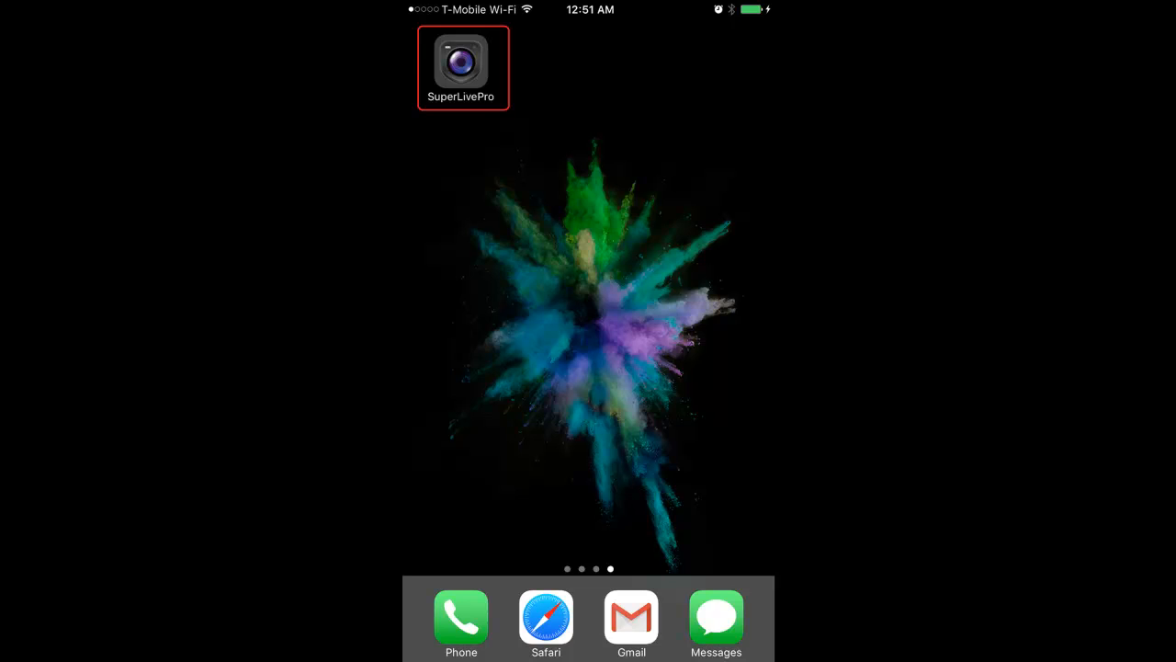
- Launch SuperLivePro and bring up its empty Event search screen
{"action": "left_click", "coordinate": [461, 62]}
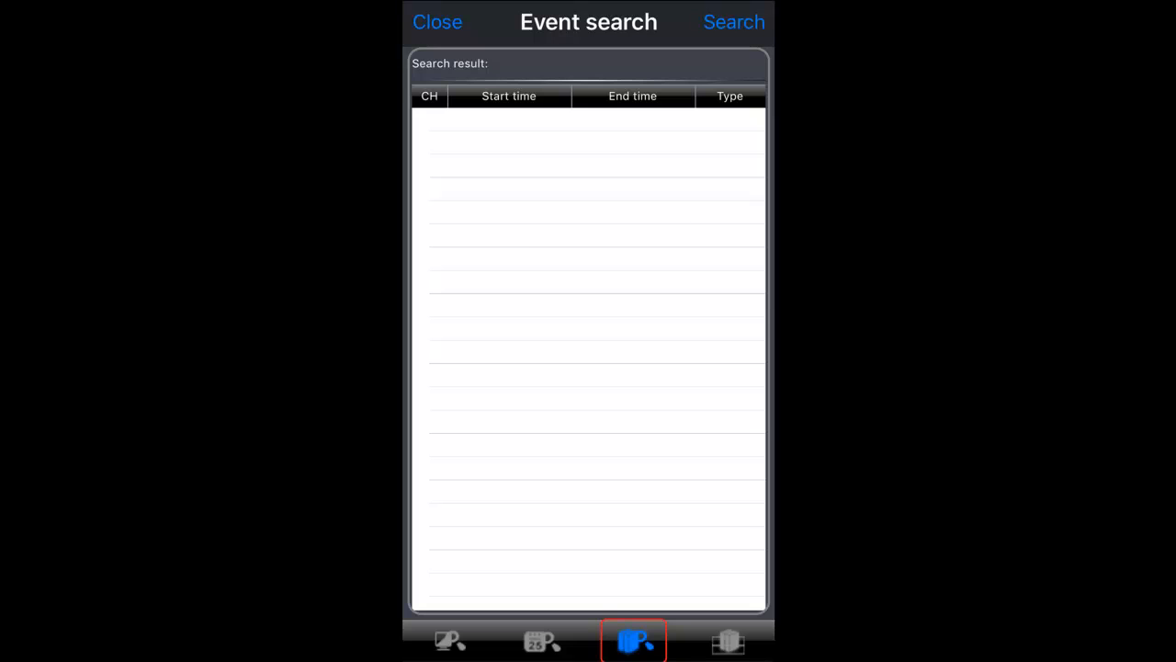
- Search channel 1 motion events from Thu Jul 27 12:00 PM and play one back
{"action": "left_click", "coordinate": [734, 21]}
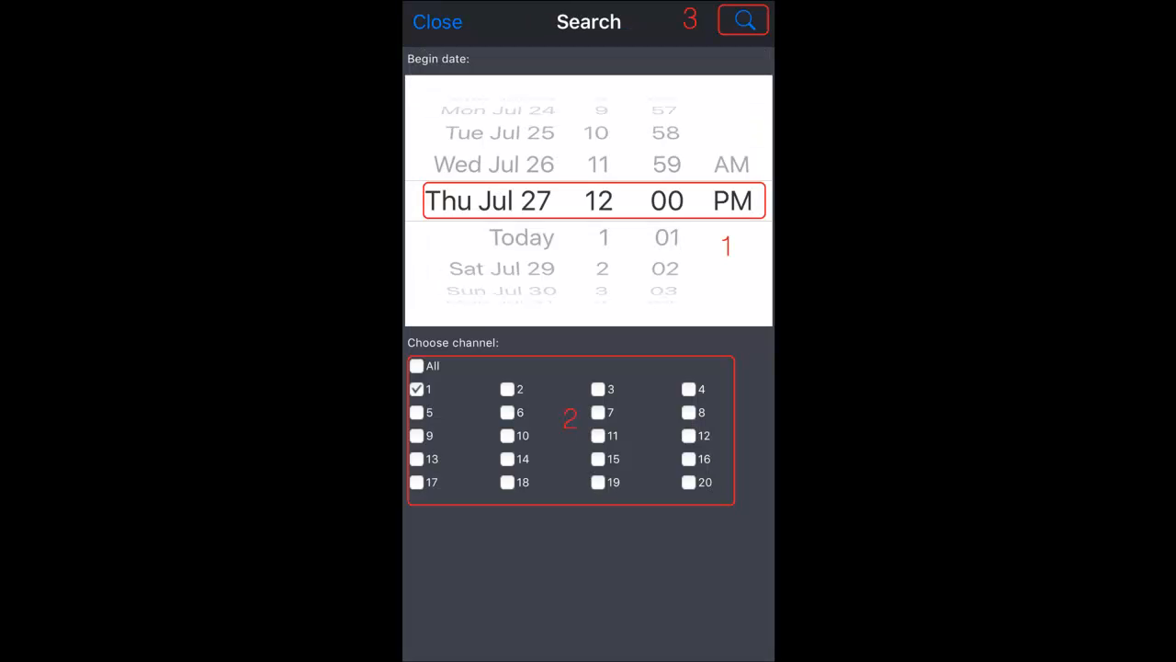
{"action": "left_click", "coordinate": [742, 20]}
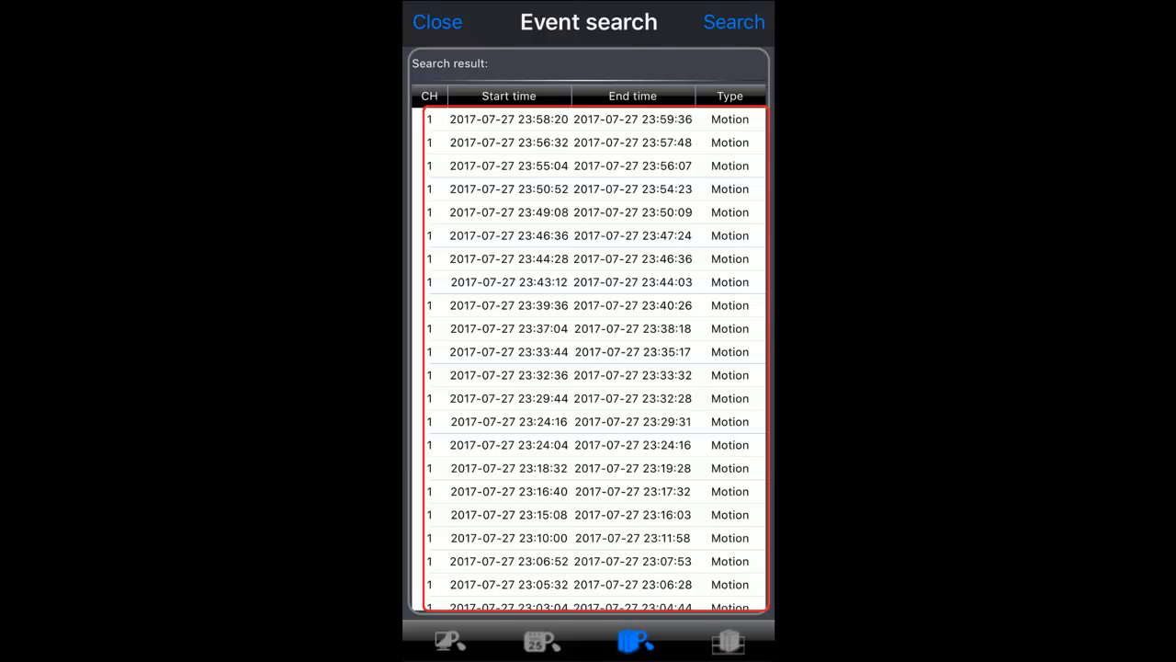
{"action": "left_click", "coordinate": [570, 328]}
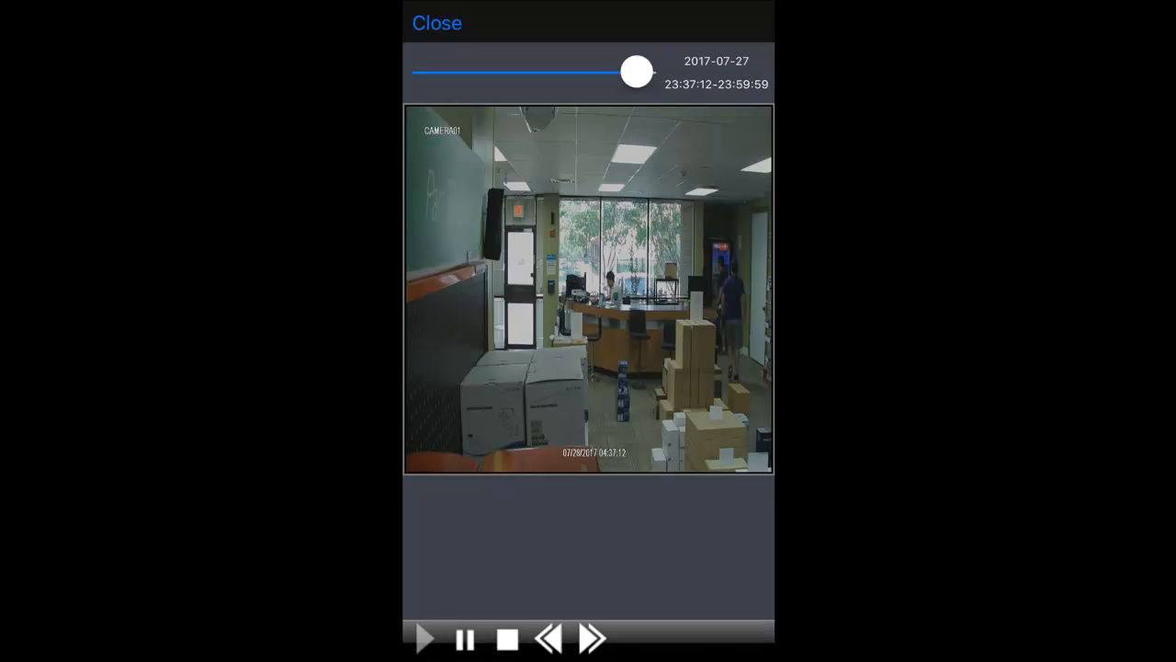